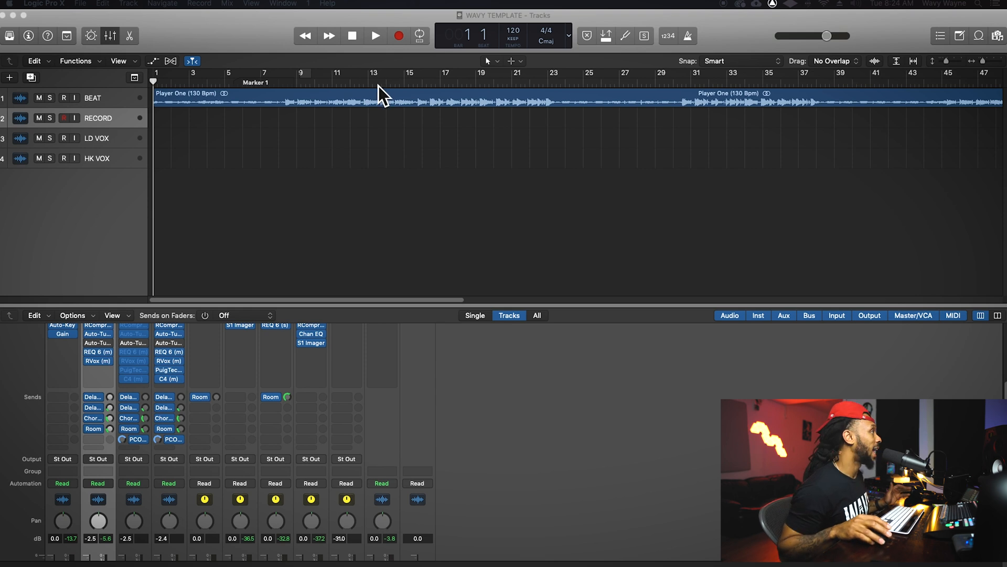
mouse_move(292, 162)
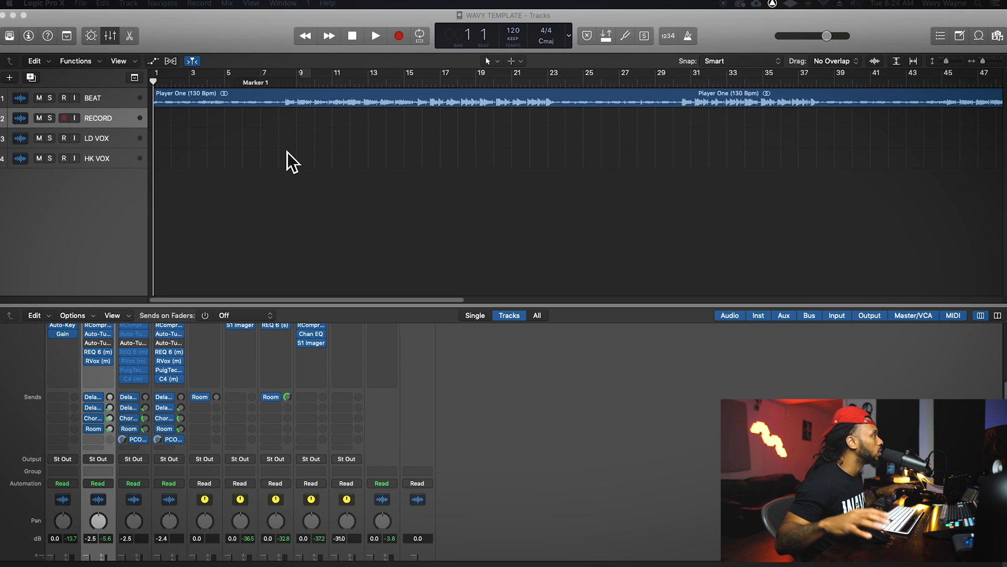
mouse_move(51, 146)
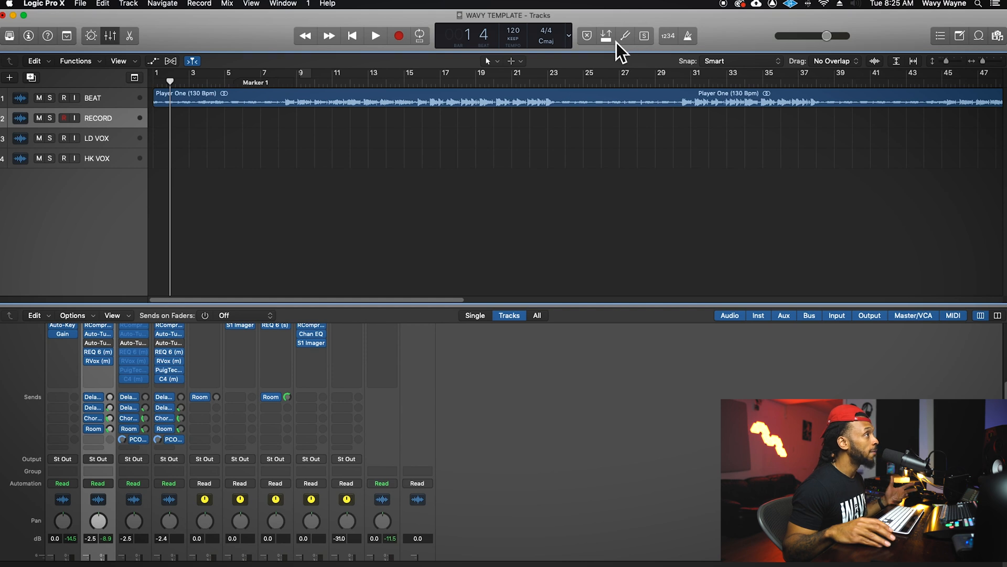
mouse_move(607, 36)
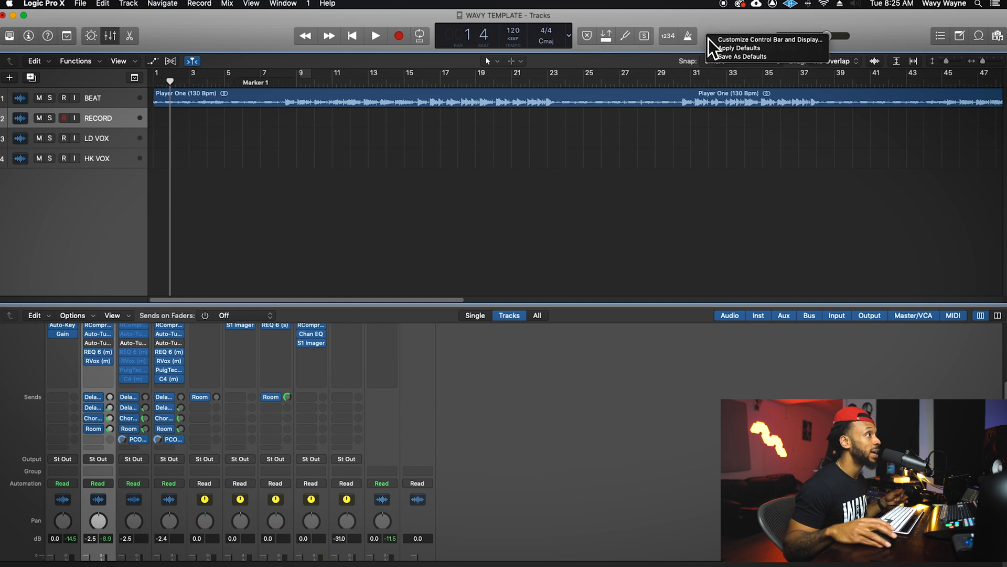
mouse_move(737, 52)
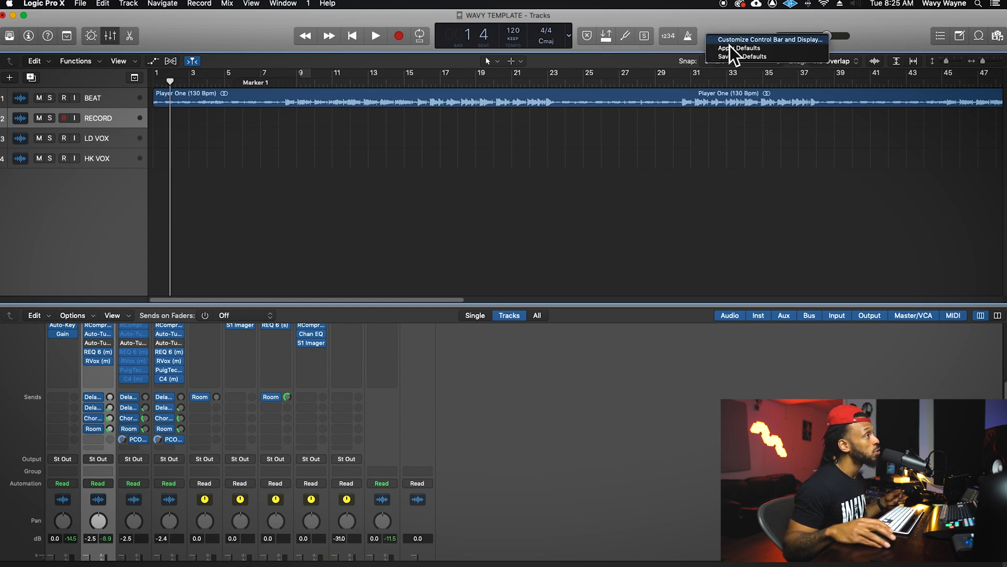
Add the Autopunch button to the control bar via Customize Control Bar and Display
left_click(770, 40)
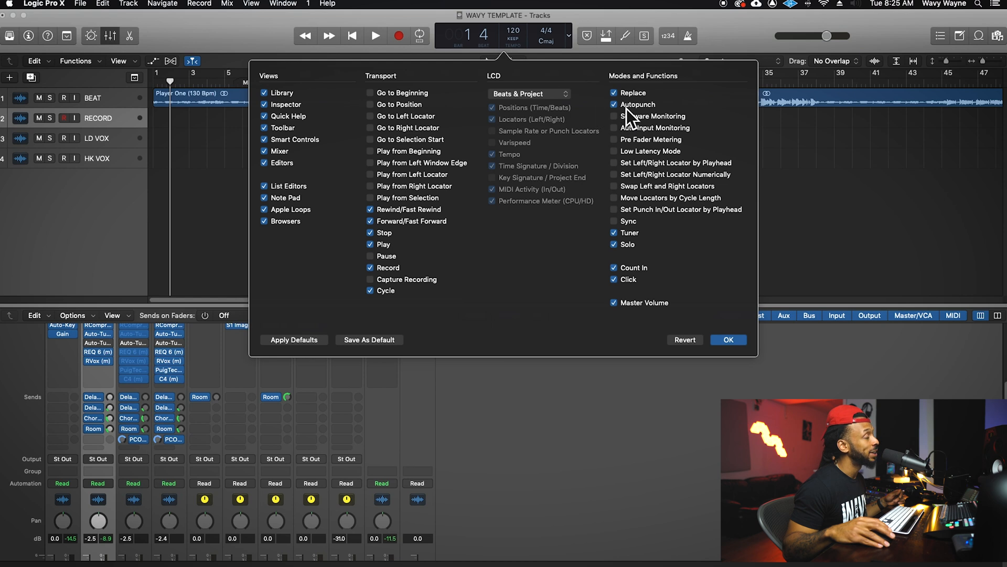
left_click(729, 339)
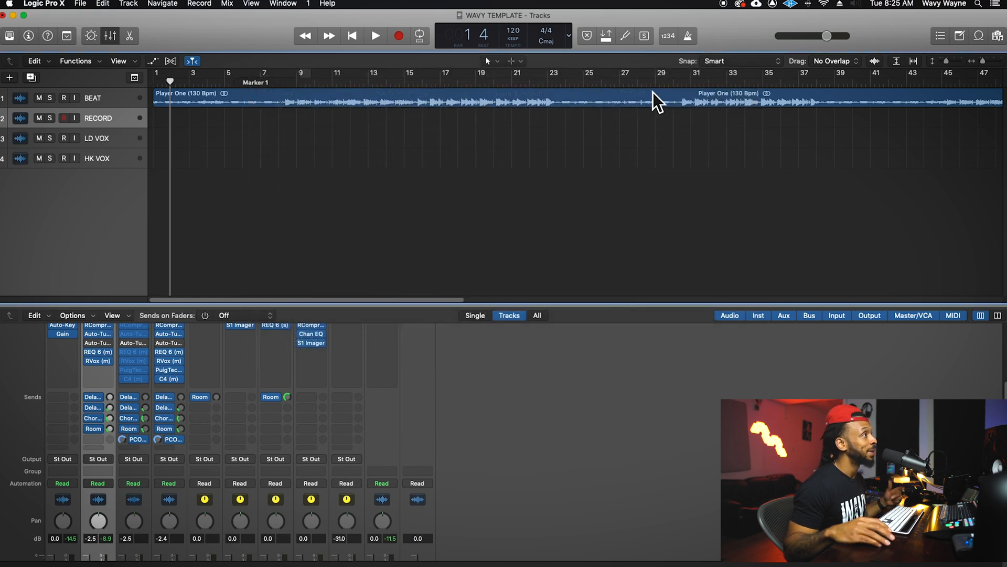
mouse_move(606, 36)
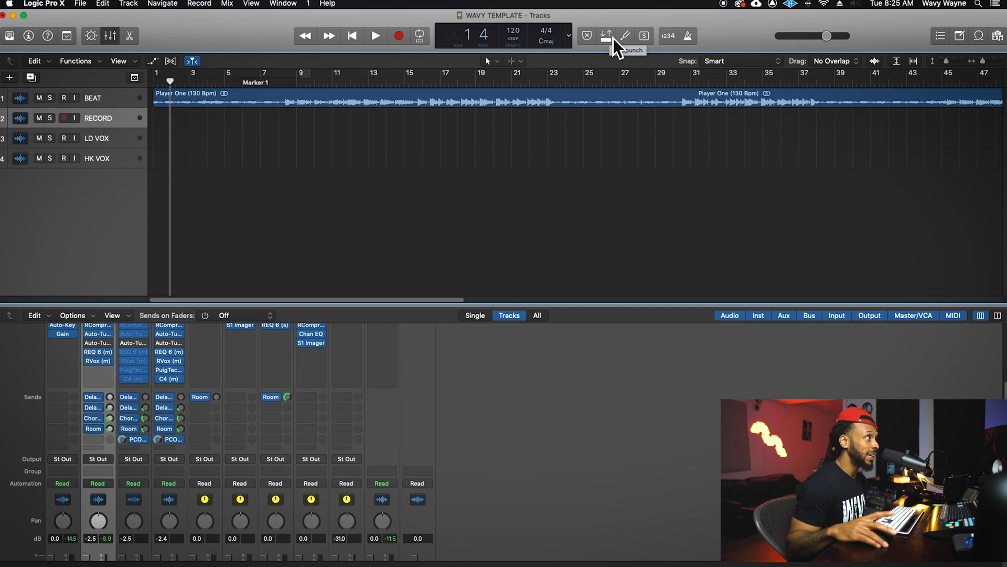
Turn on Autopunch and record a short take RECORD#04 on the RECORD track
left_click(606, 36)
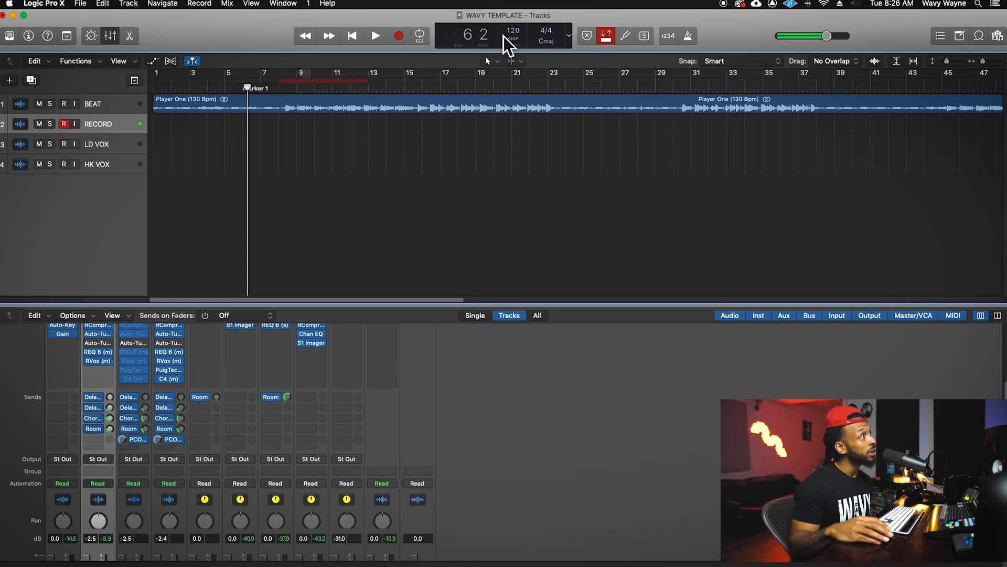
left_click(373, 35)
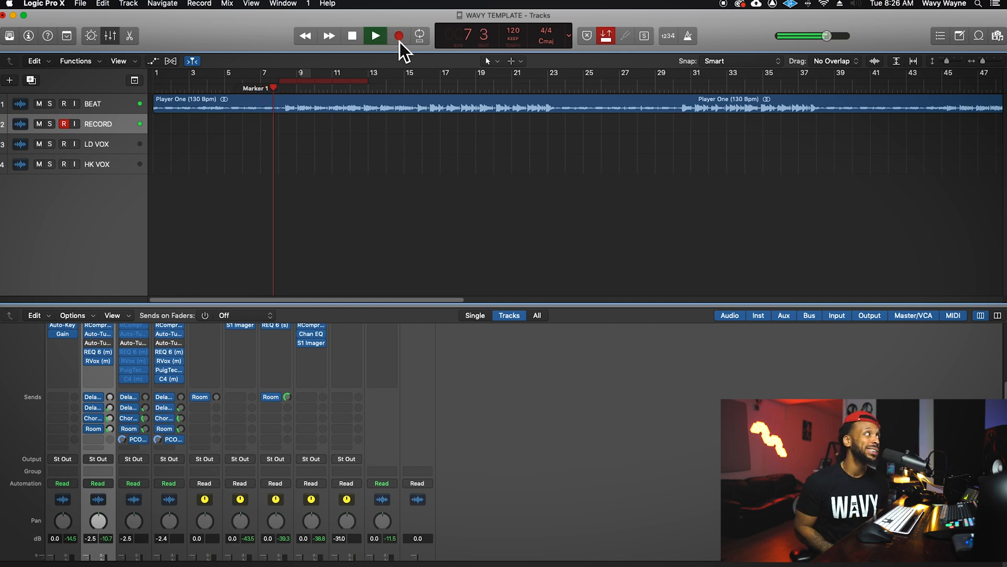
left_click(399, 36)
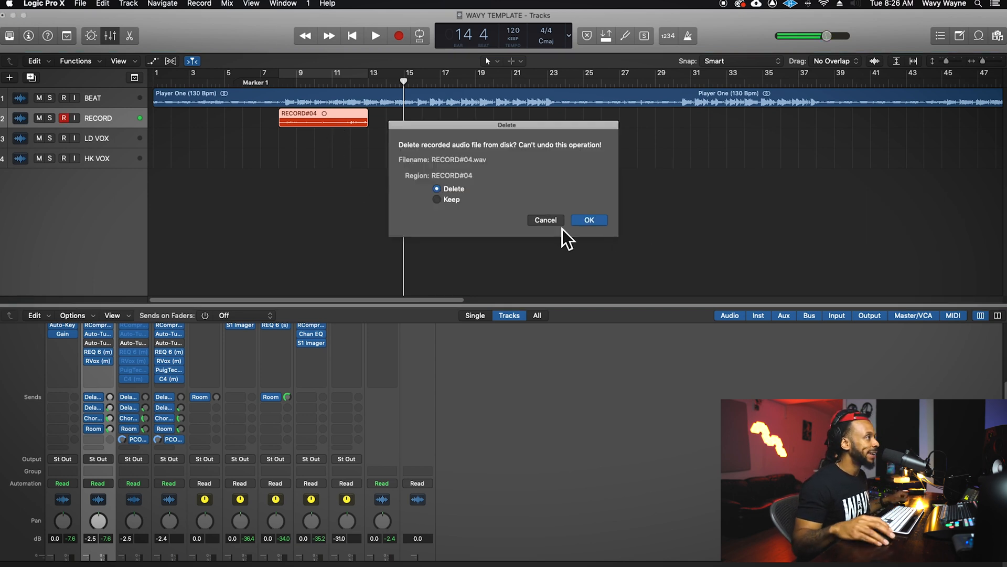
Delete the RECORD#04 take with its audio file and turn Autopunch off
left_click(590, 221)
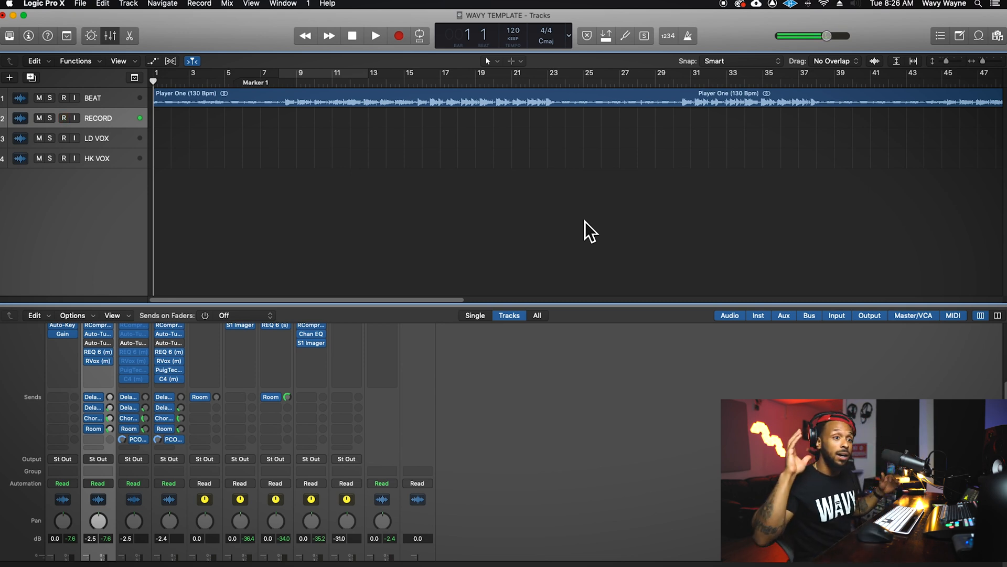
left_click(65, 118)
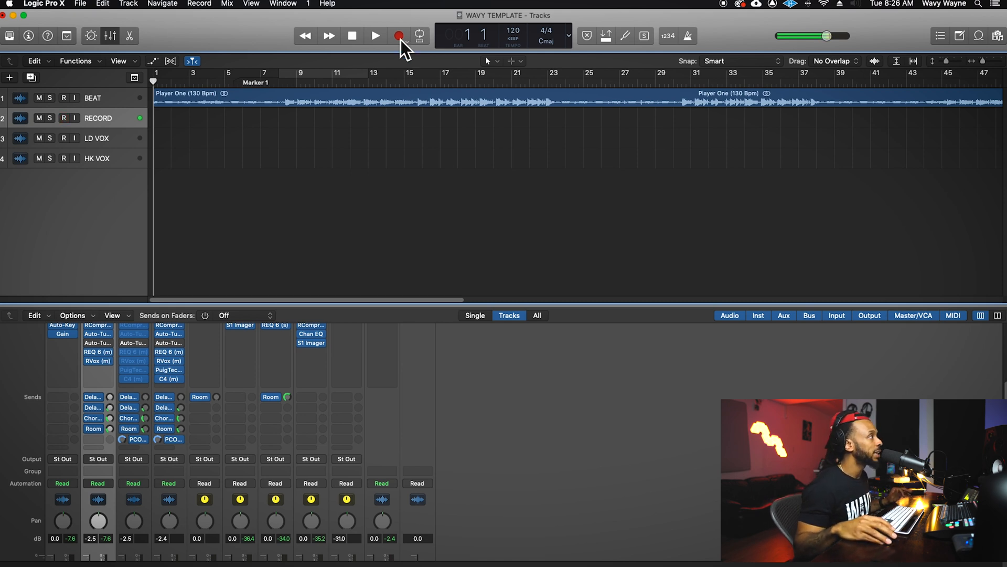
left_click(199, 3)
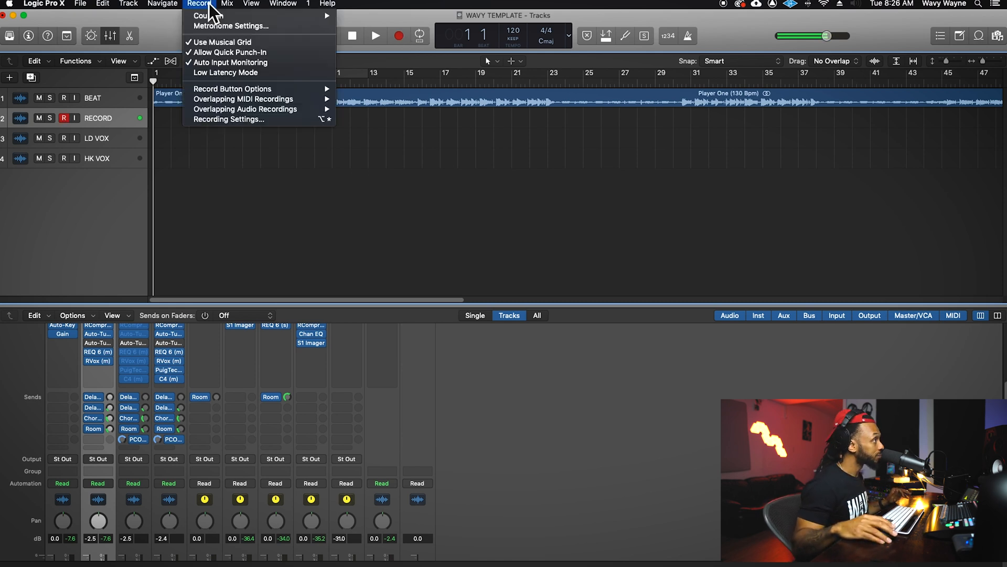
mouse_move(228, 52)
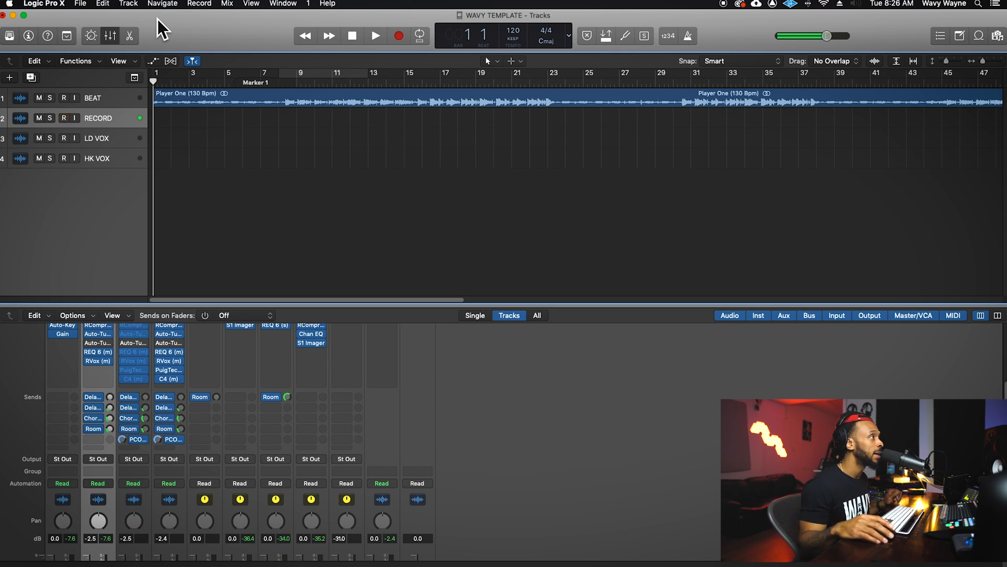
left_click(62, 118)
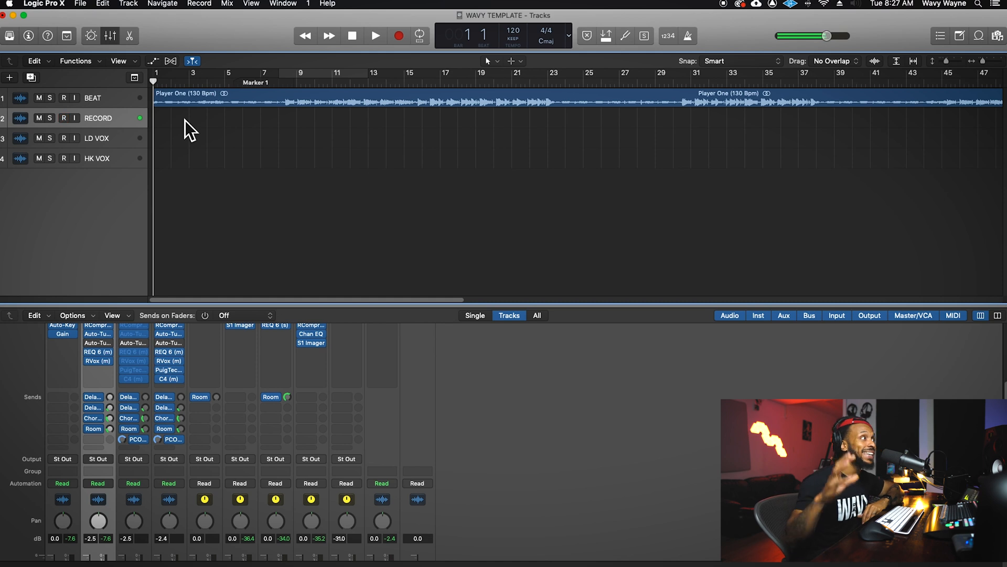
left_click(63, 117)
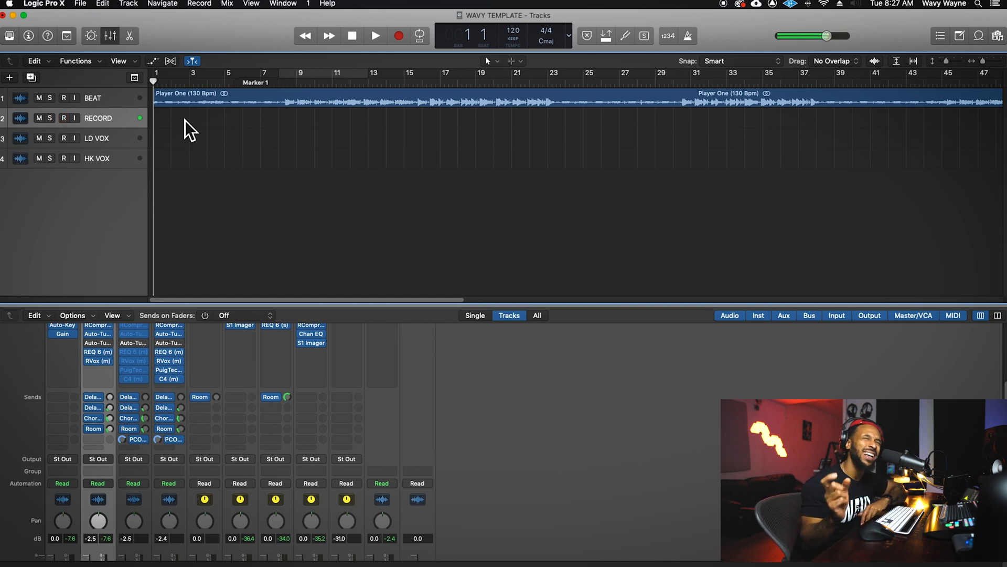
left_click(58, 118)
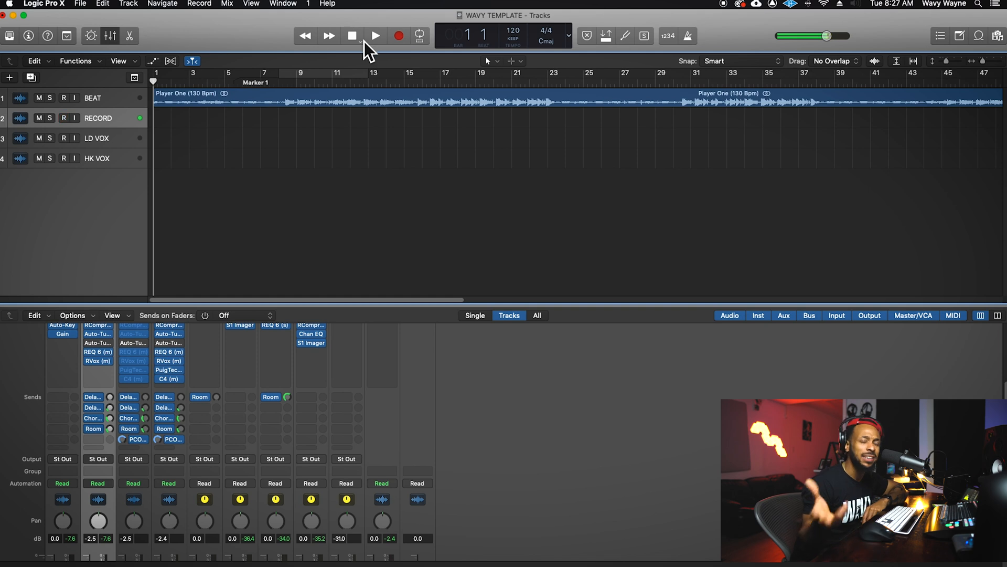
left_click(63, 117)
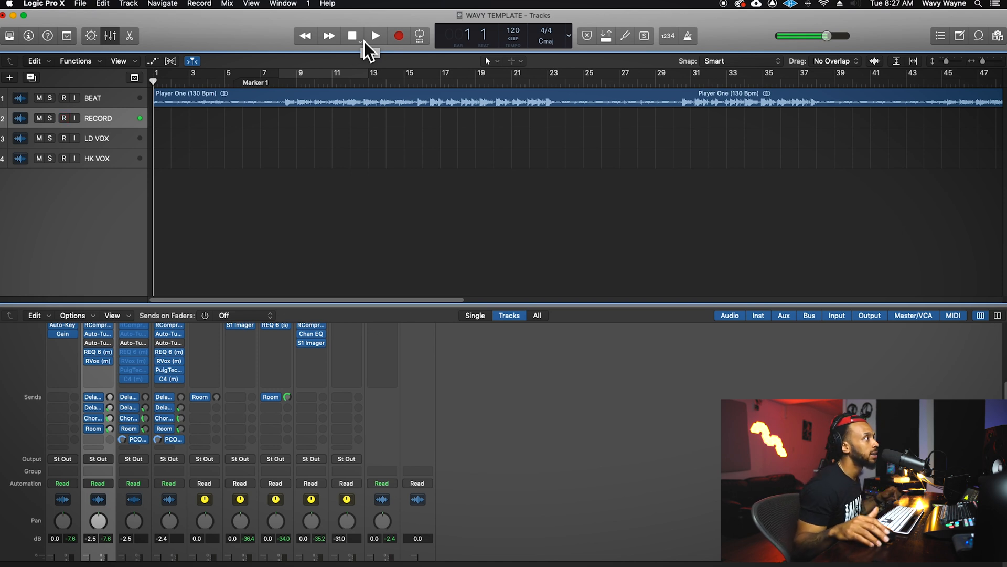
left_click(61, 118)
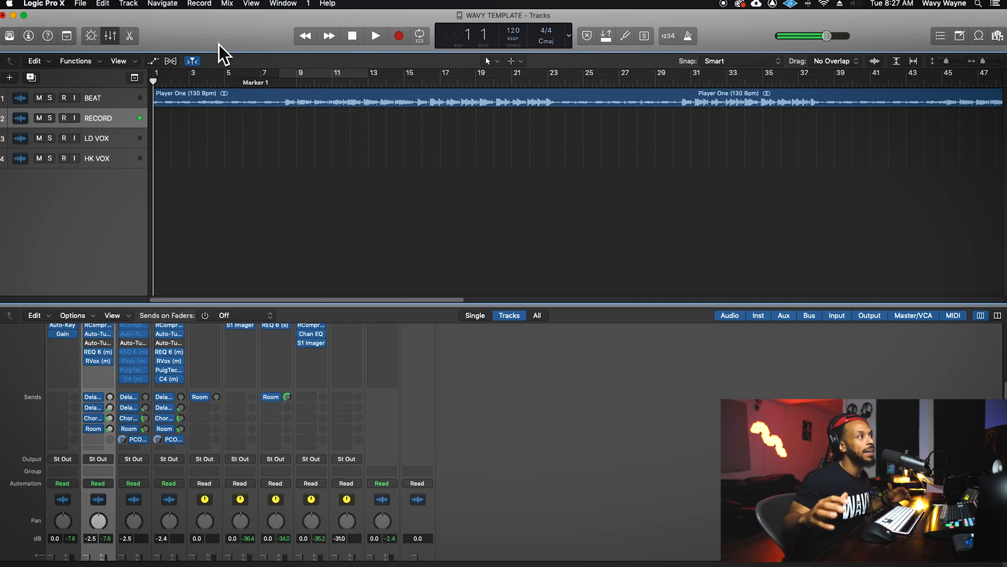
left_click(61, 117)
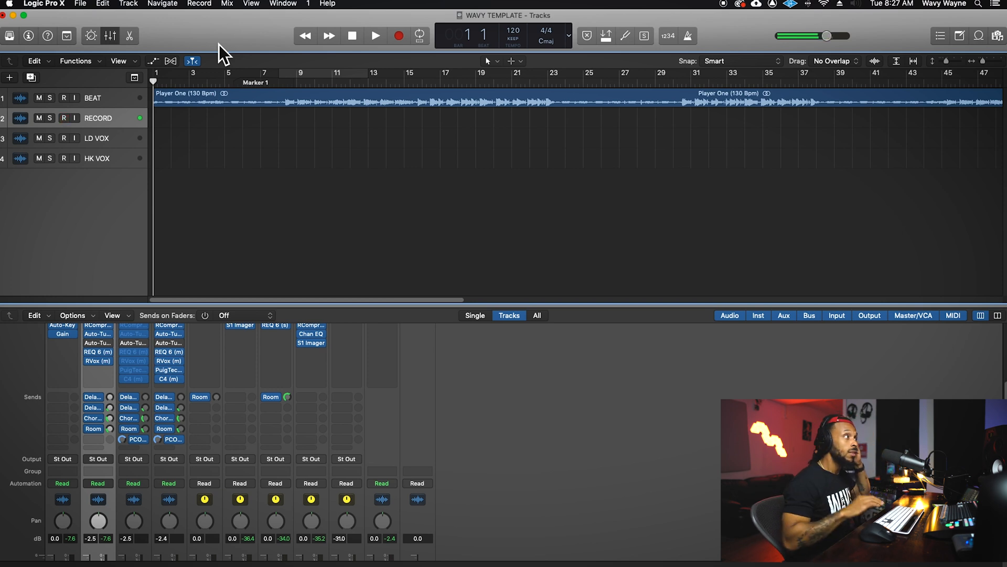
left_click(375, 35)
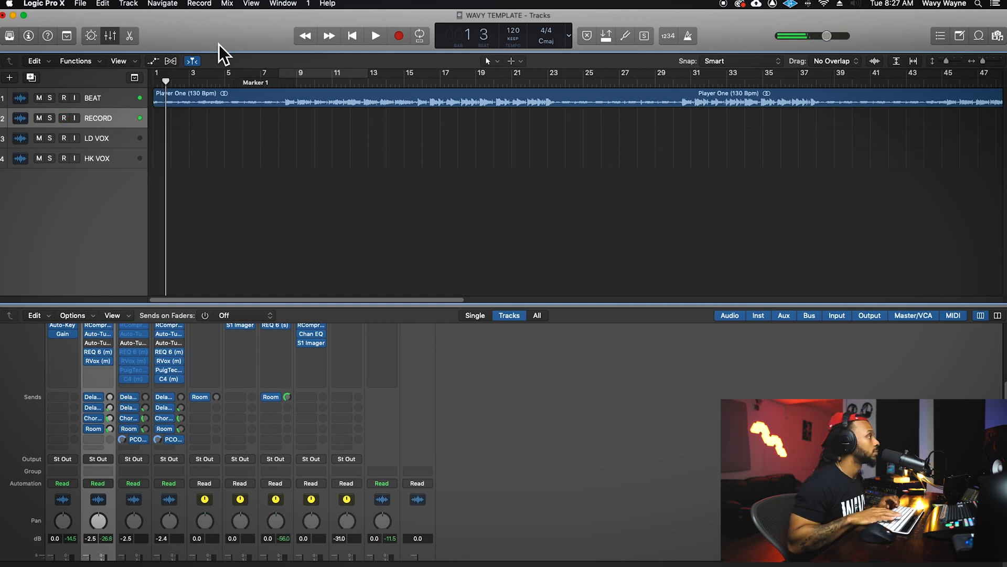
Record vocal take RECORD#05 from the song start, then return the playhead to bar 7
left_click(374, 35)
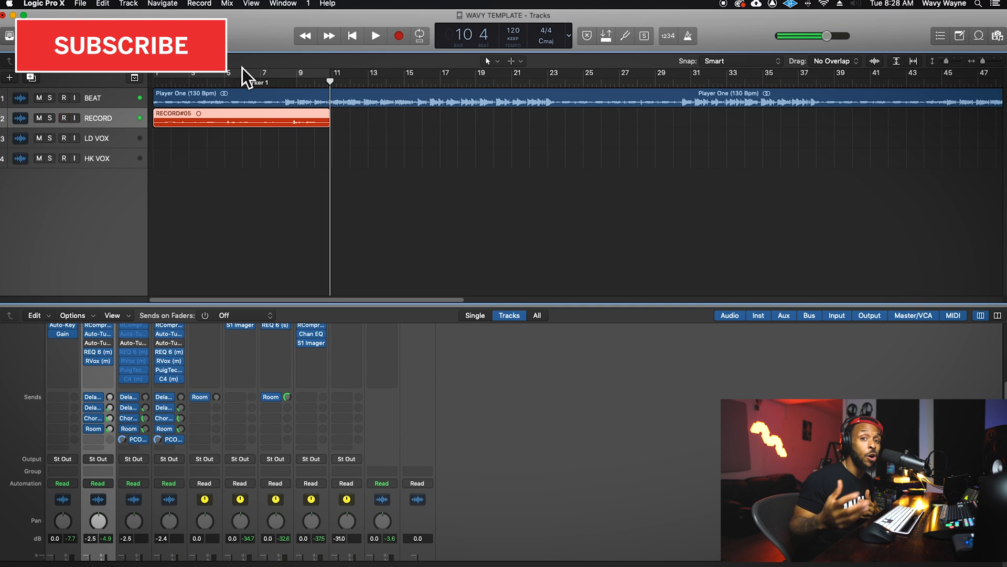
left_click(59, 117)
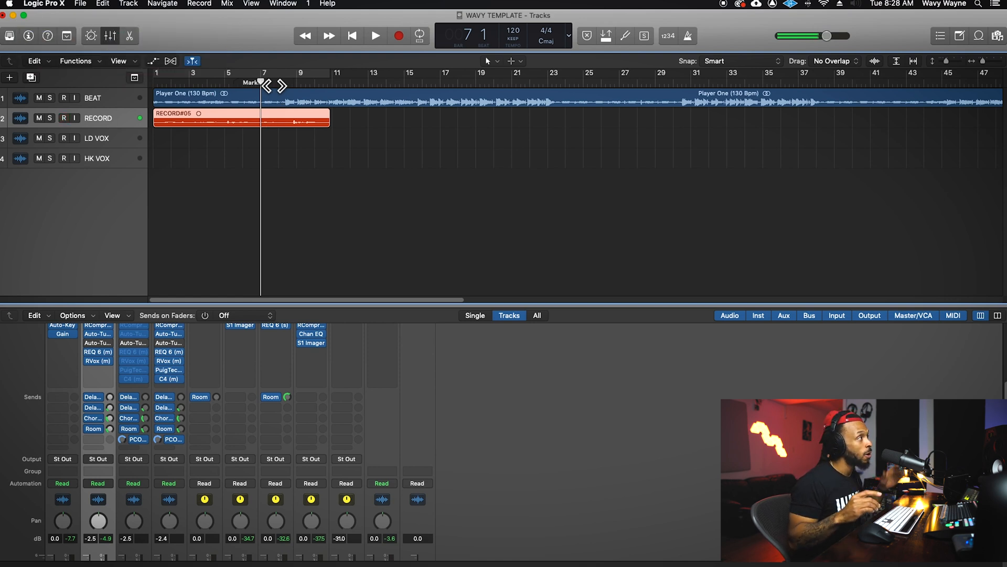
Enlarge the RECORD track and punch in a take from bar 7, creating take folder Comp A
left_click(63, 117)
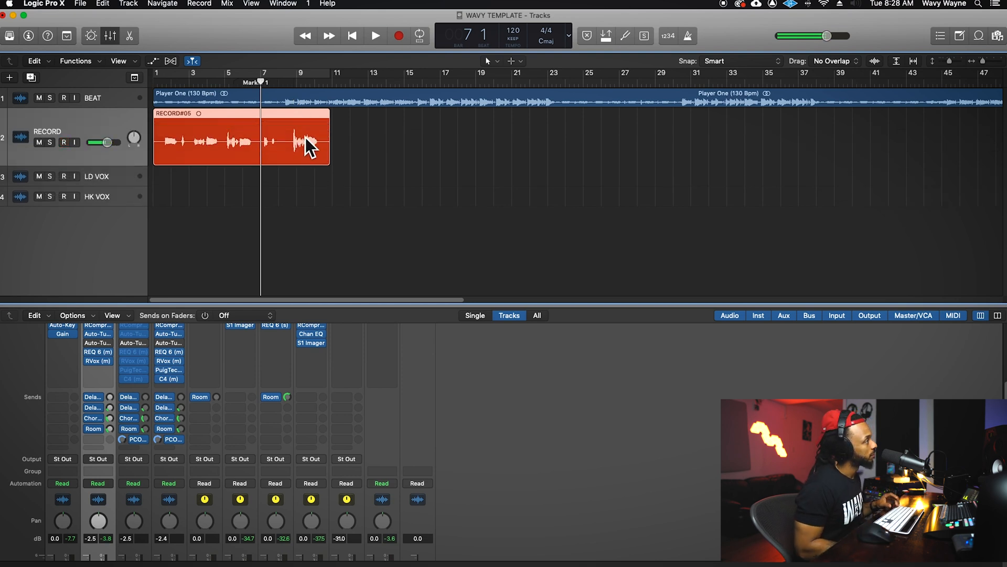
left_click(373, 34)
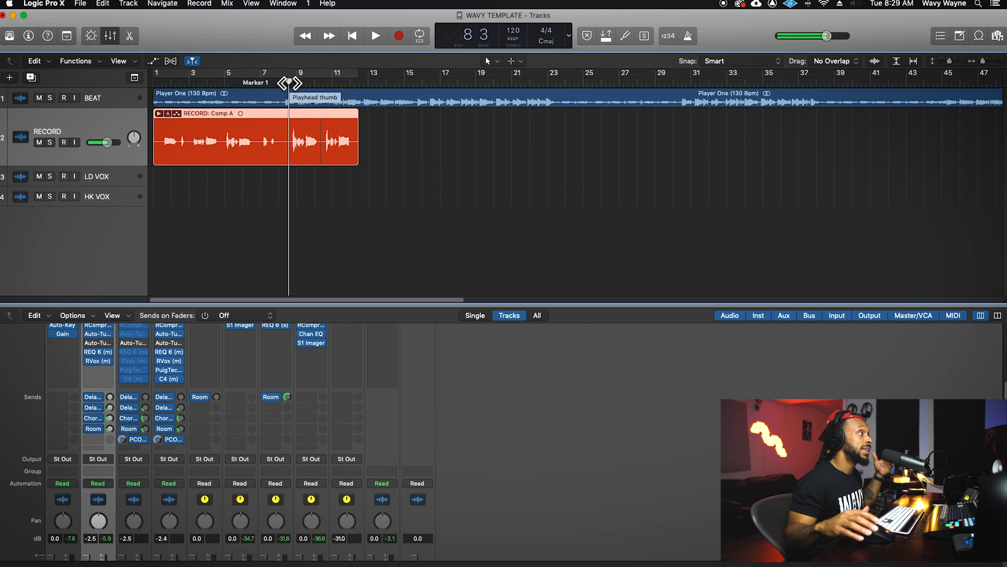
Play from Marker 1 and punch in a new vocal take on the RECORD track after bar 14
left_click(61, 142)
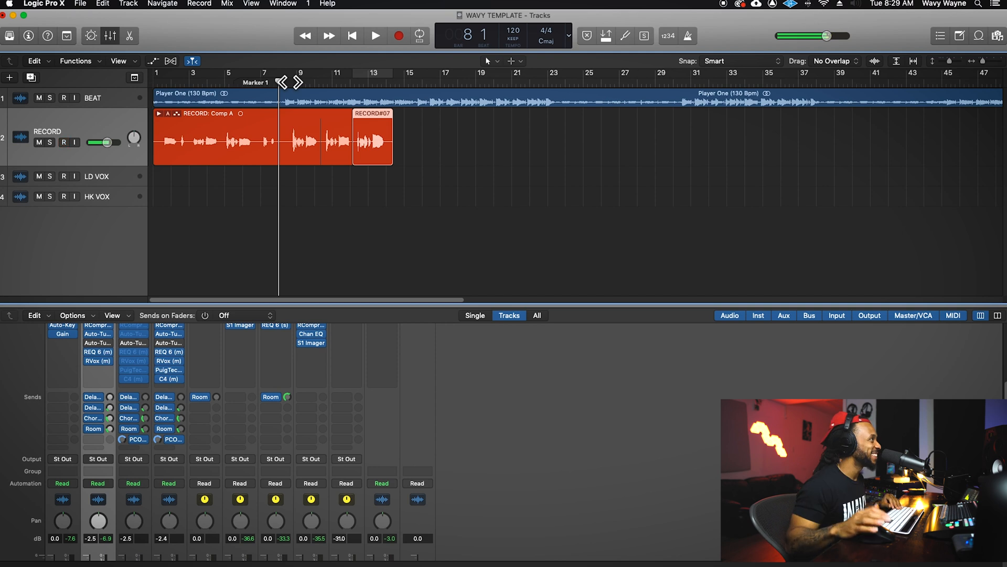
left_click(374, 35)
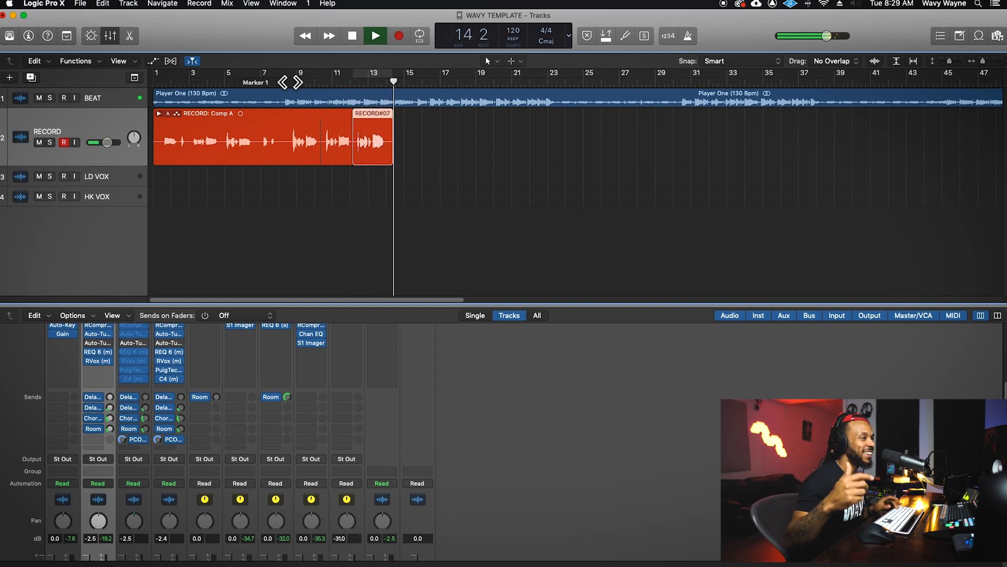
left_click(352, 36)
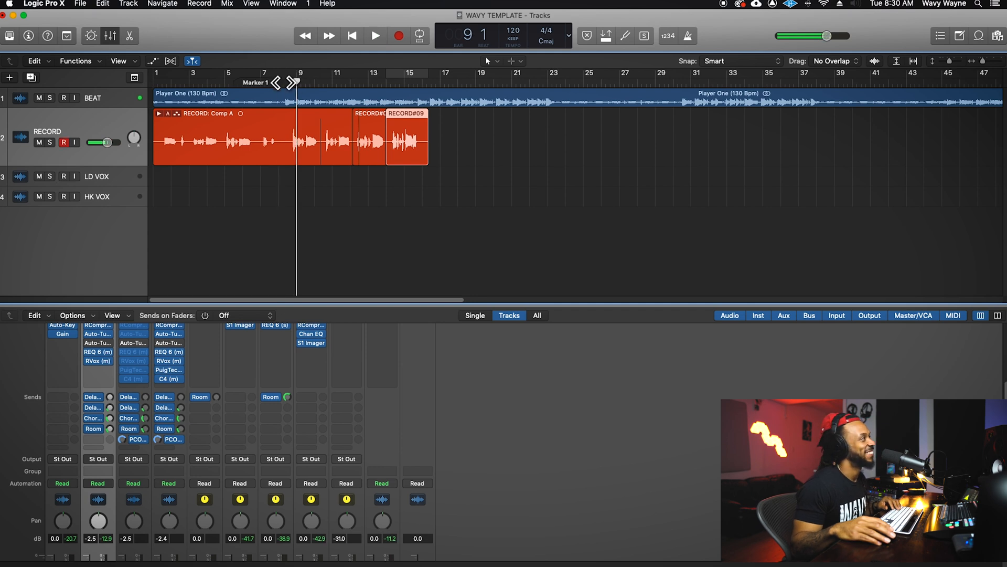
left_click(374, 36)
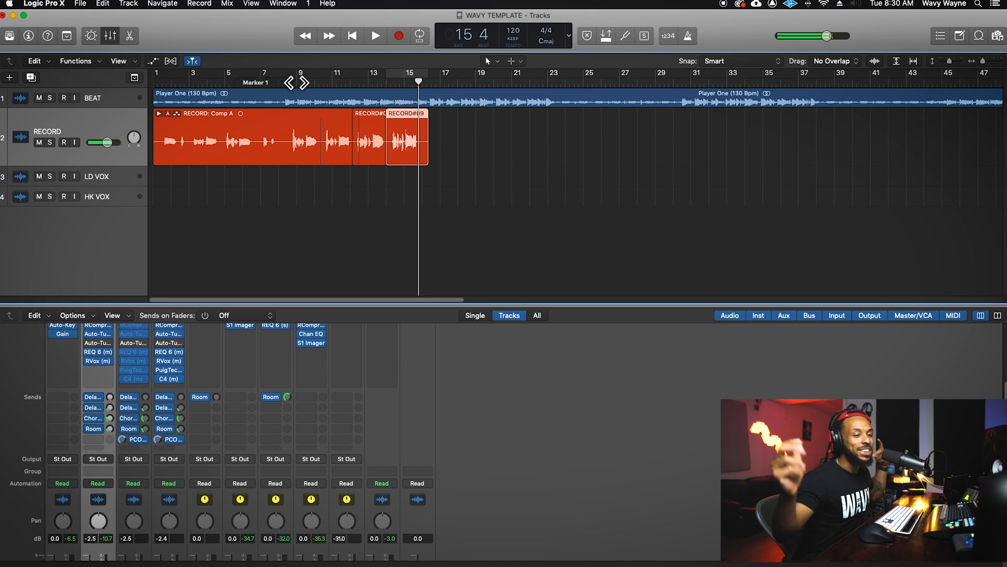
left_click(59, 143)
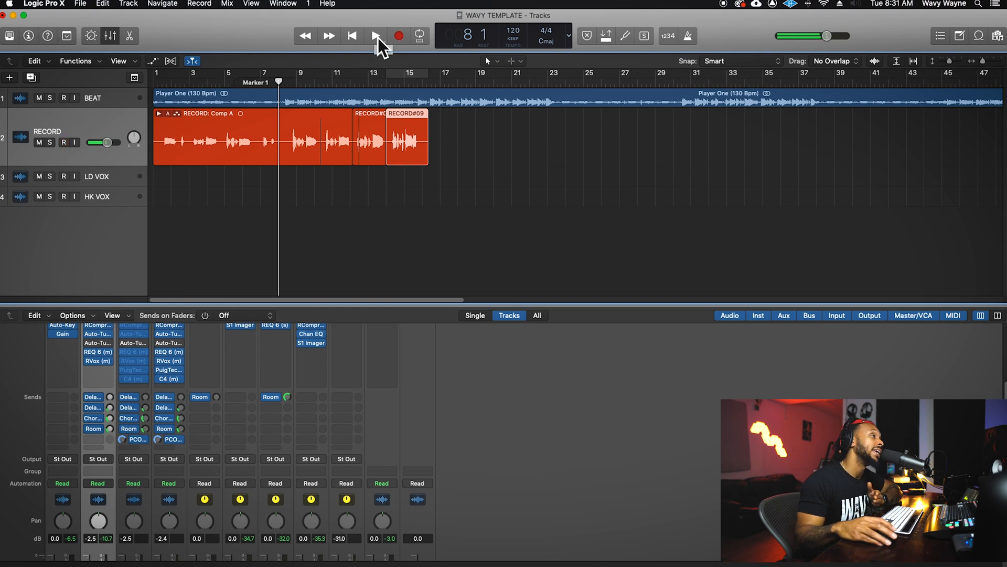
left_click(61, 143)
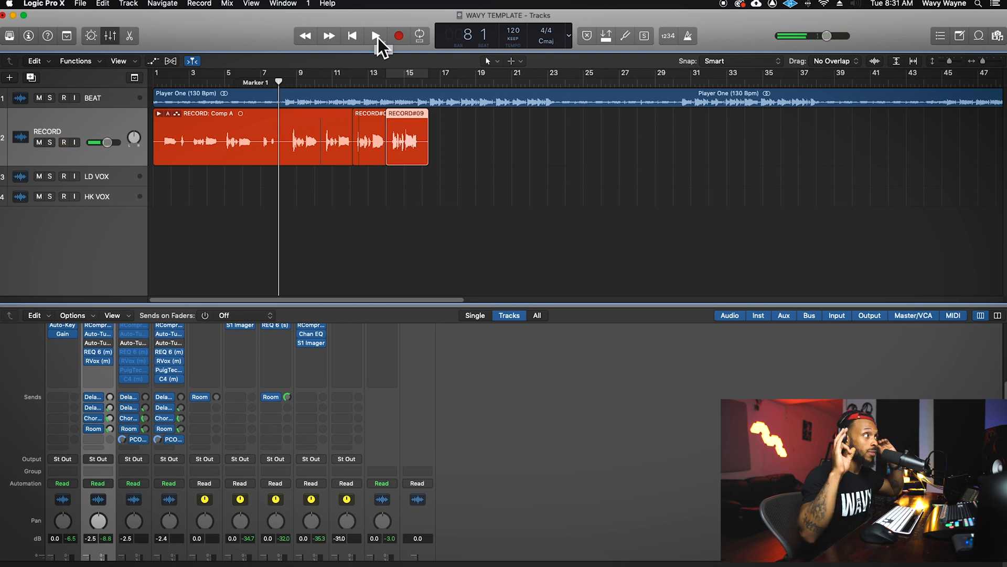
left_click(59, 142)
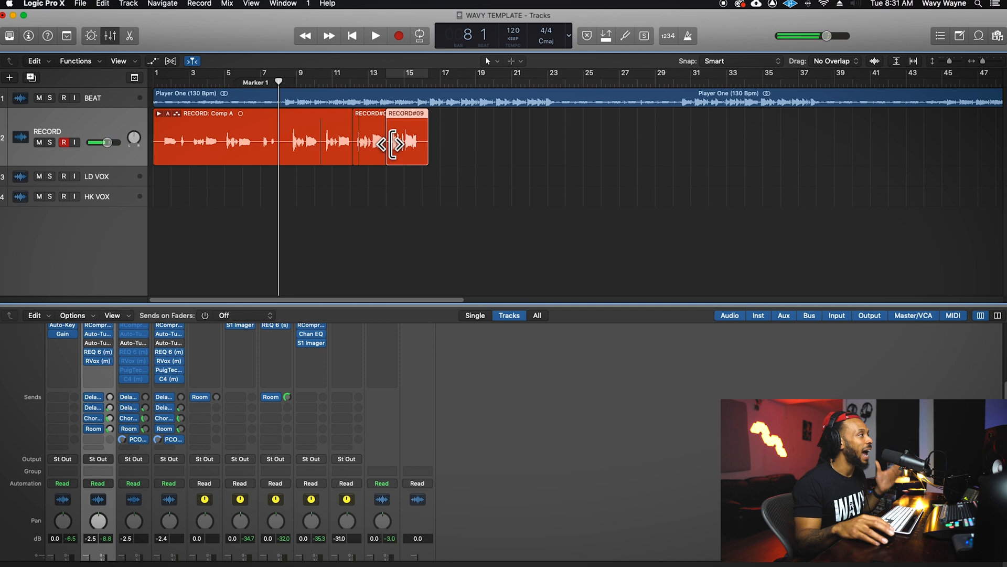
left_click_drag(394, 144, 379, 157)
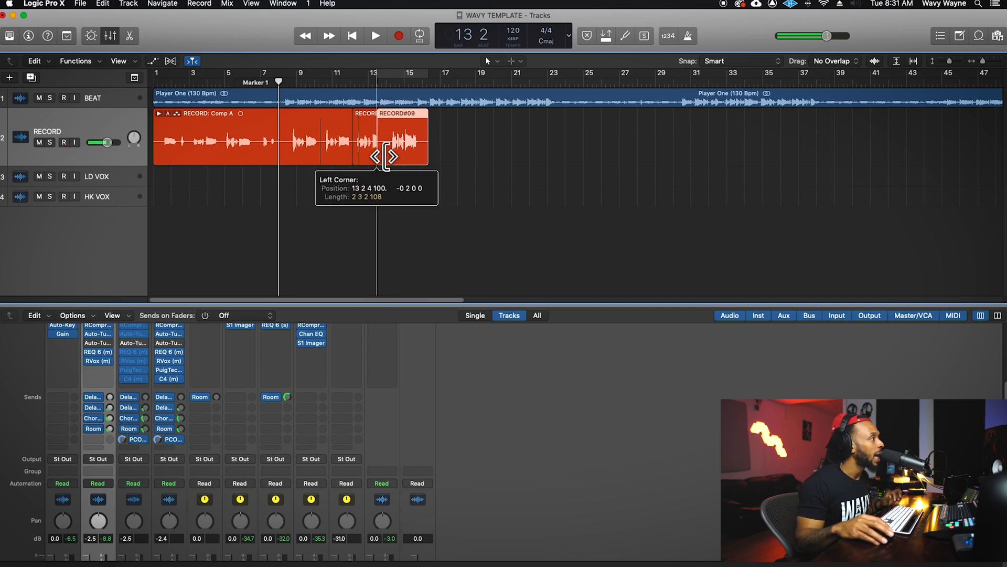
left_click(61, 142)
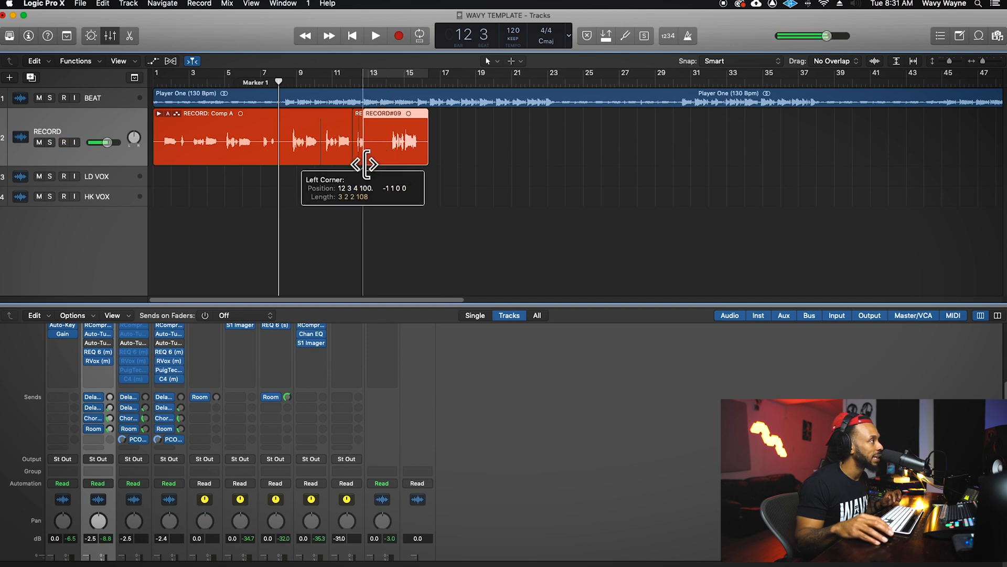
left_click_drag(365, 161, 397, 160)
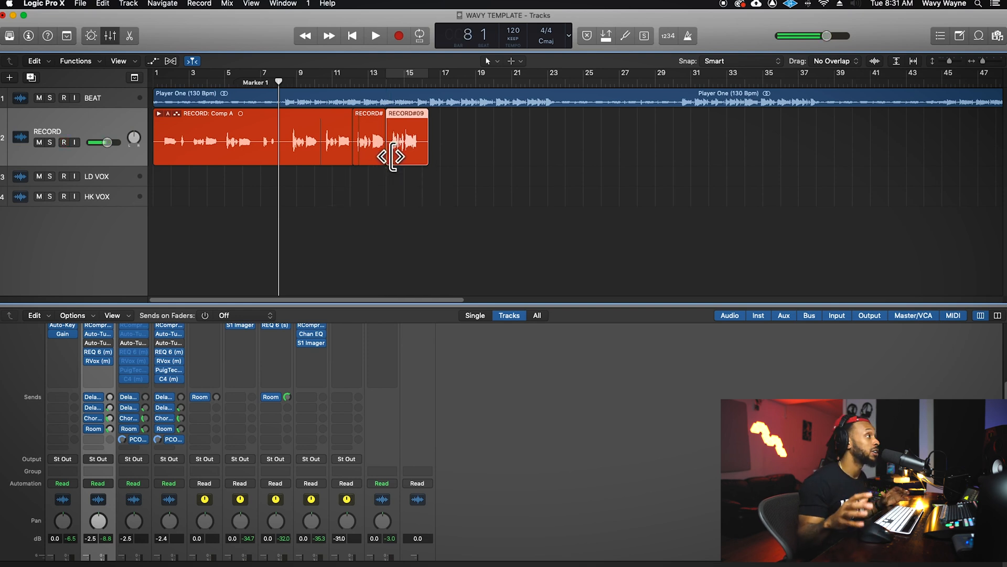
left_click(62, 143)
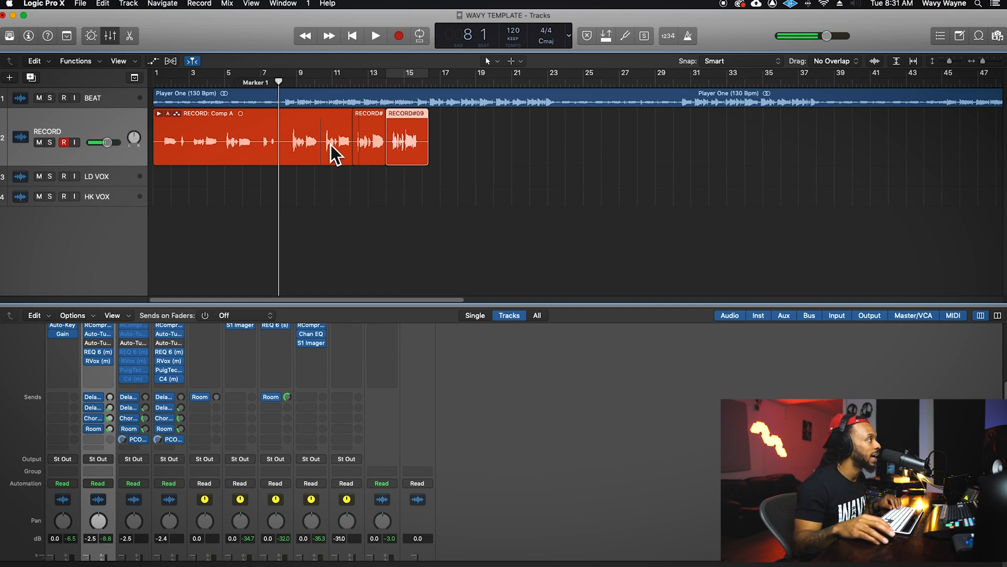
mouse_move(323, 130)
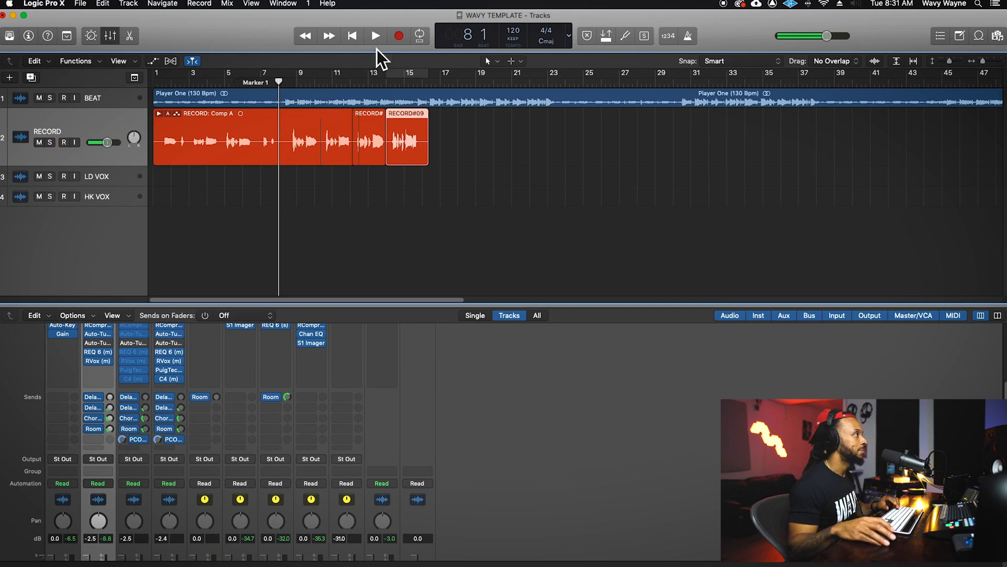
Play from Marker 1 and punch in quick takes over the middle phrase at bar 10 and the final phrase near bar 14
left_click(374, 36)
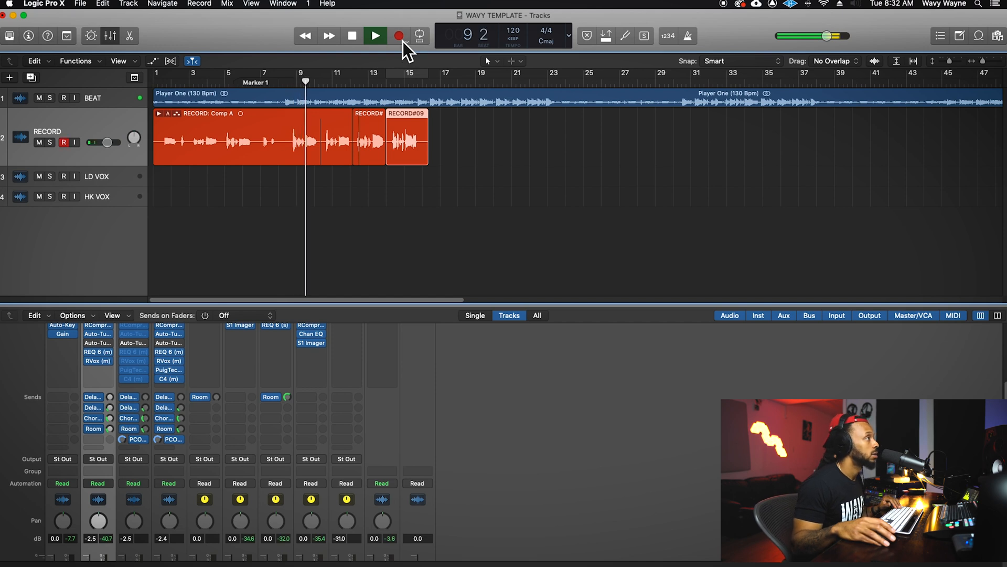
left_click(398, 35)
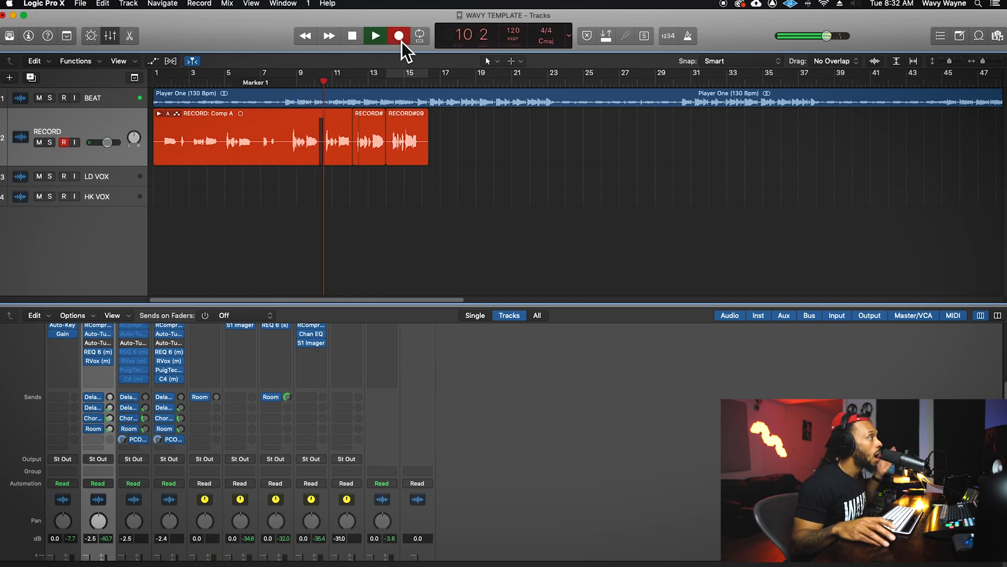
left_click(374, 36)
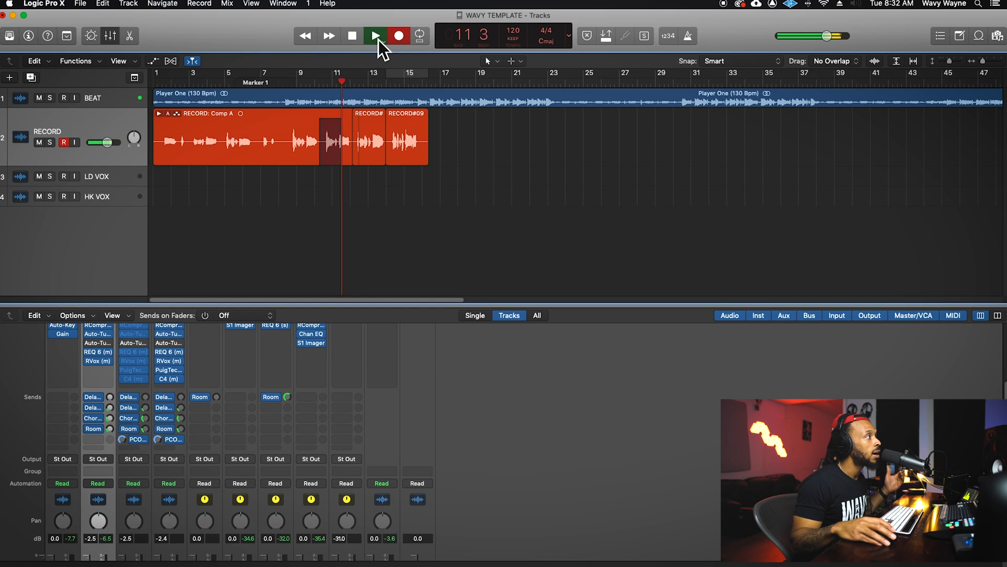
left_click(377, 35)
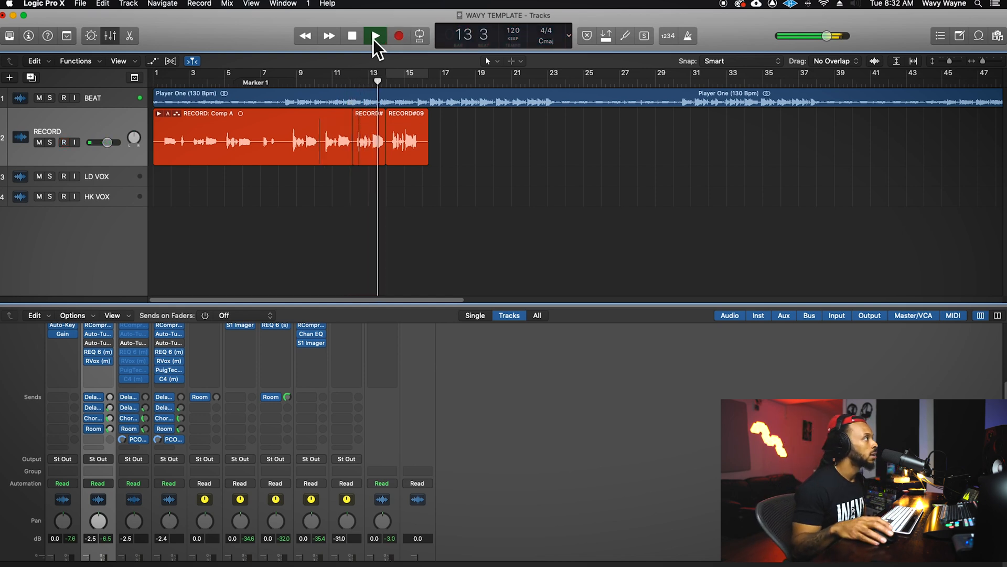
left_click(378, 35)
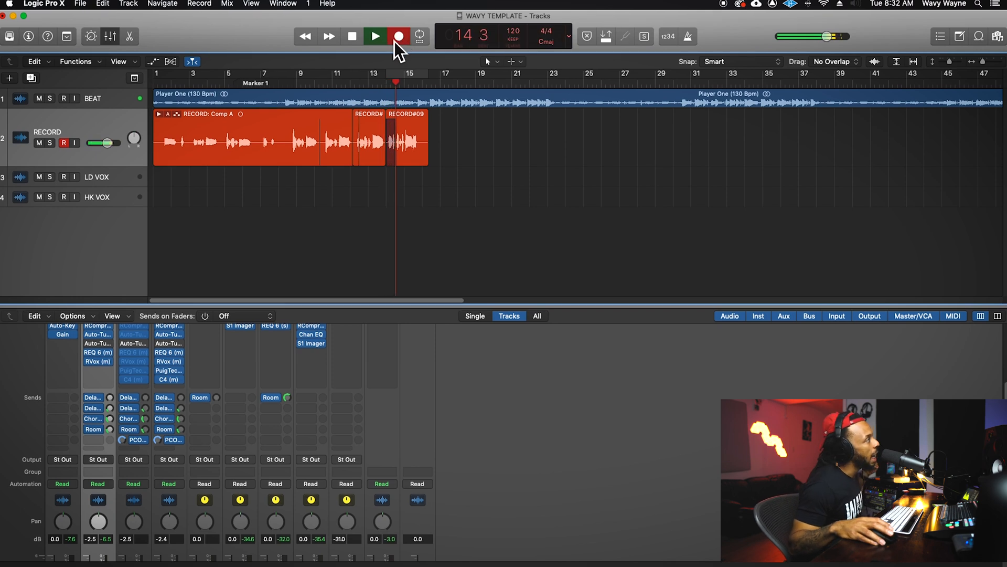
left_click(373, 36)
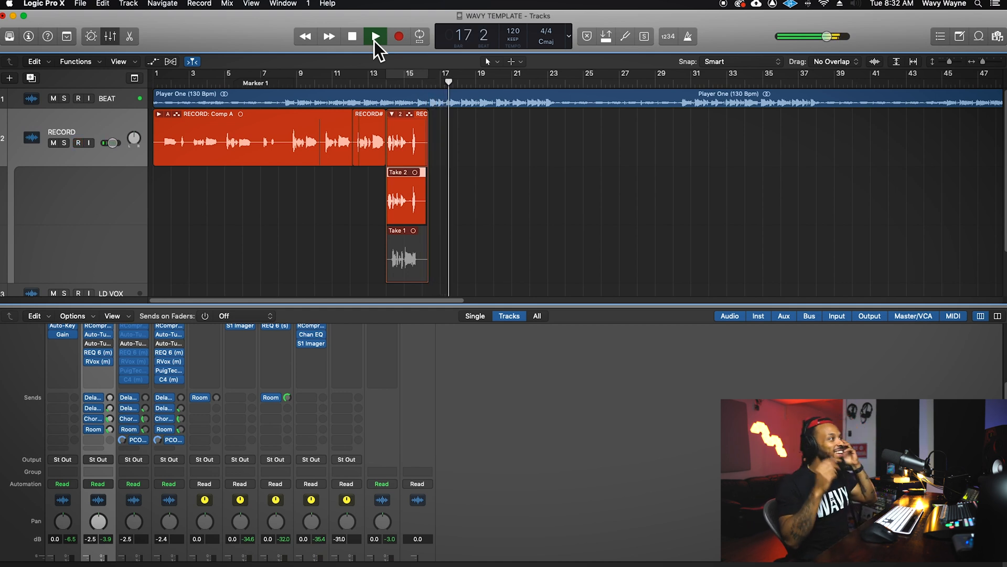
Stop playback, collapse the final phrase's take folder keeping Take 2, and trim its left boundary
left_click(392, 36)
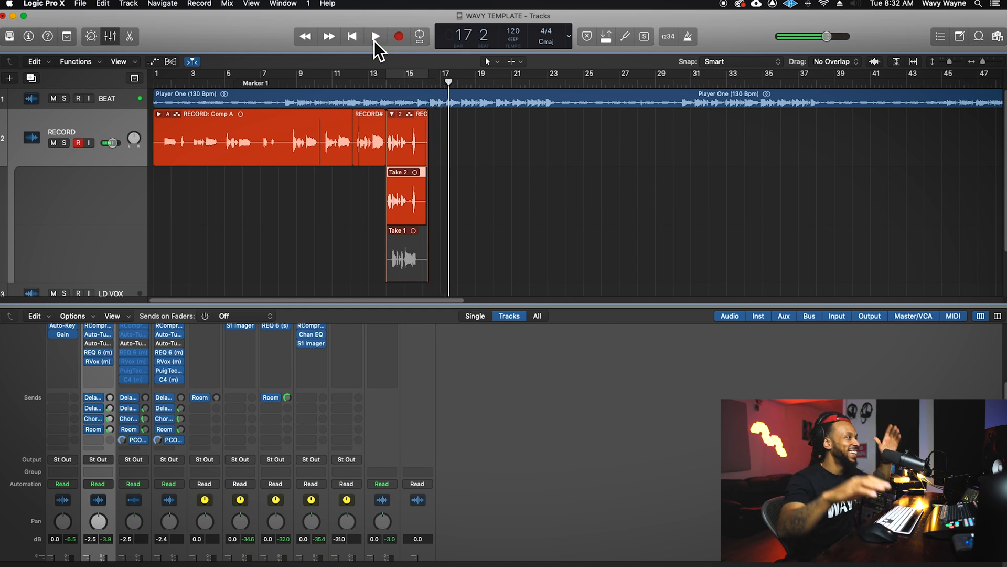
mouse_move(399, 125)
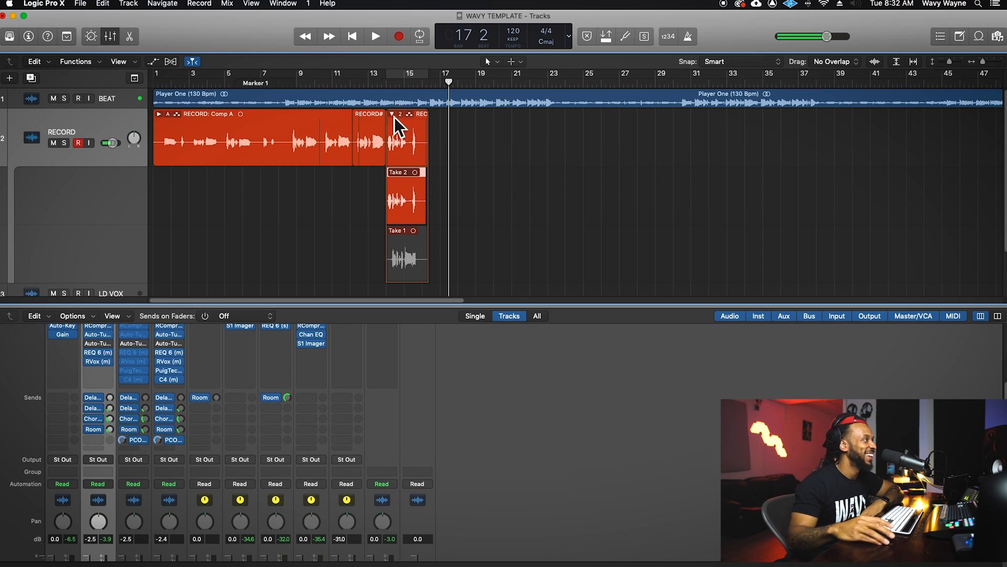
left_click(391, 114)
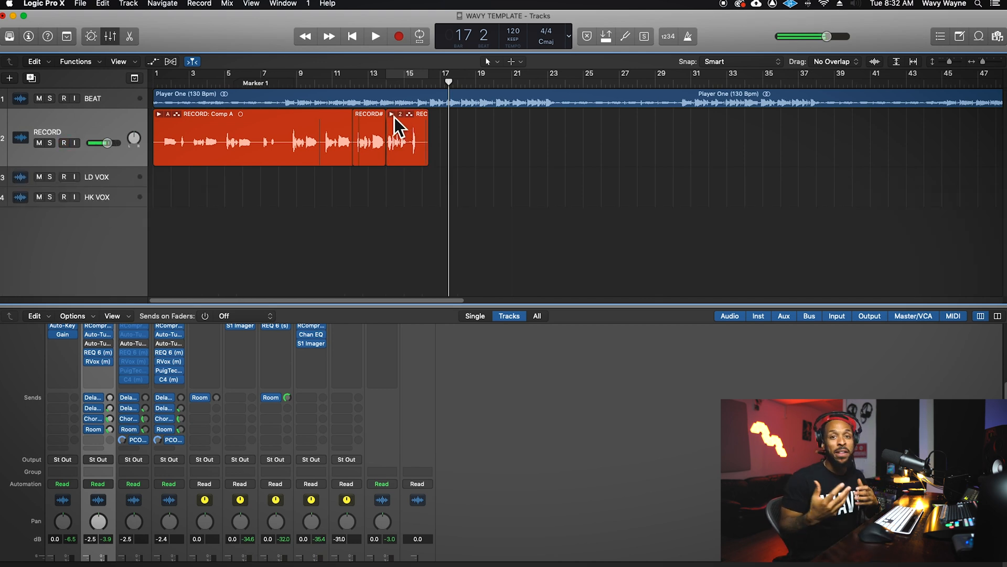
left_click(61, 142)
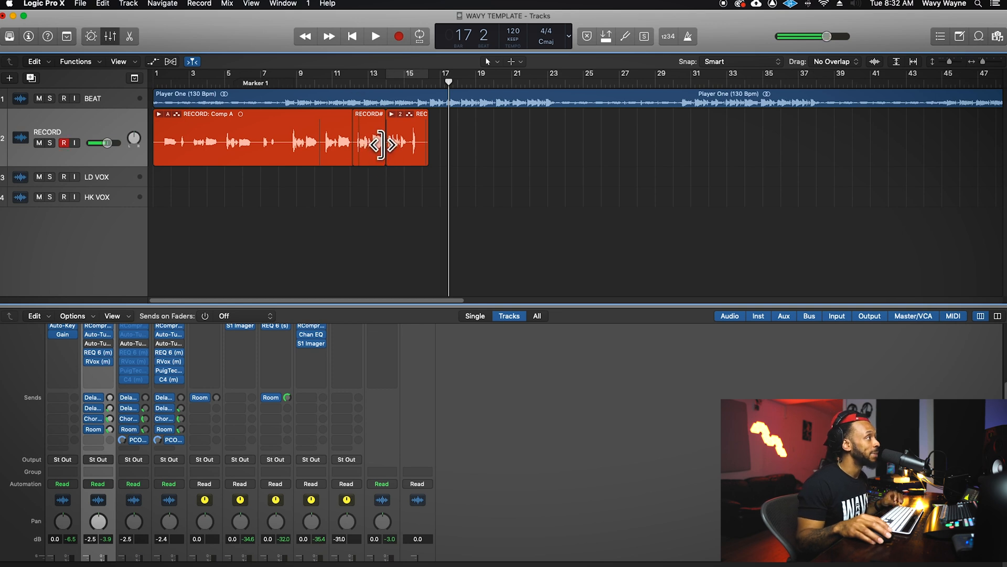
left_click_drag(385, 155, 396, 155)
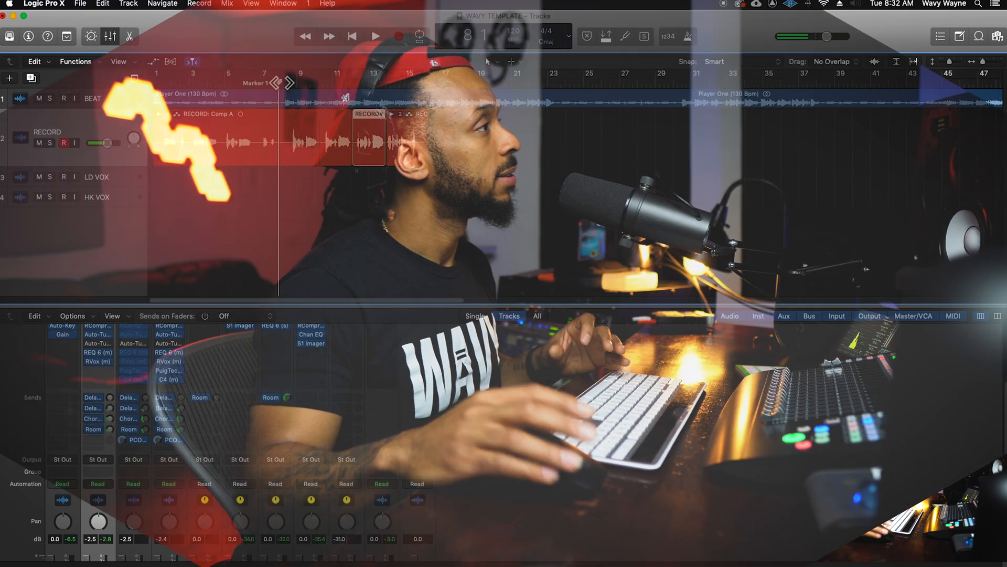
Drag RECORD#07's left edge from bar 9 to about bar 12 so the comp switches there
left_click(374, 36)
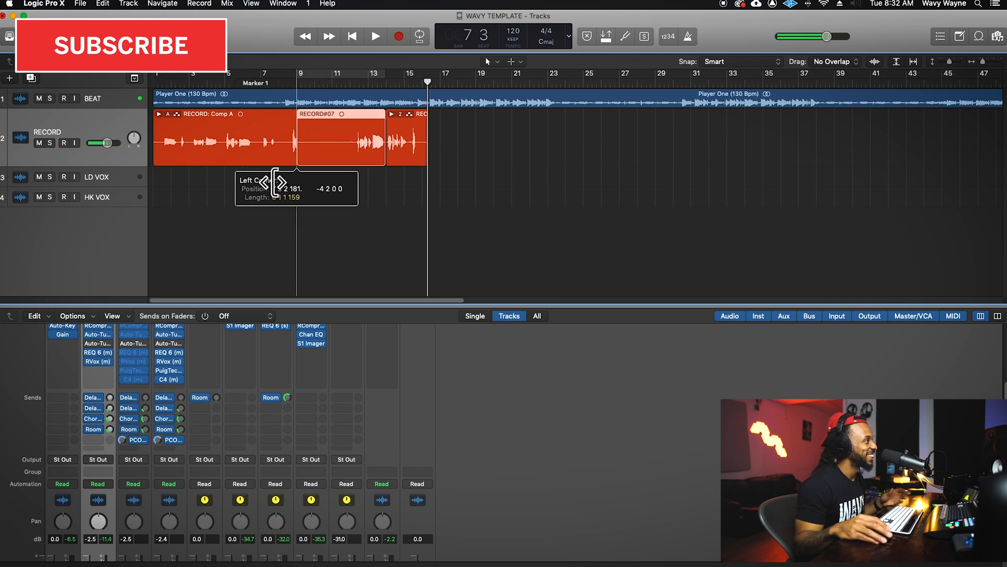
left_click_drag(296, 173, 353, 173)
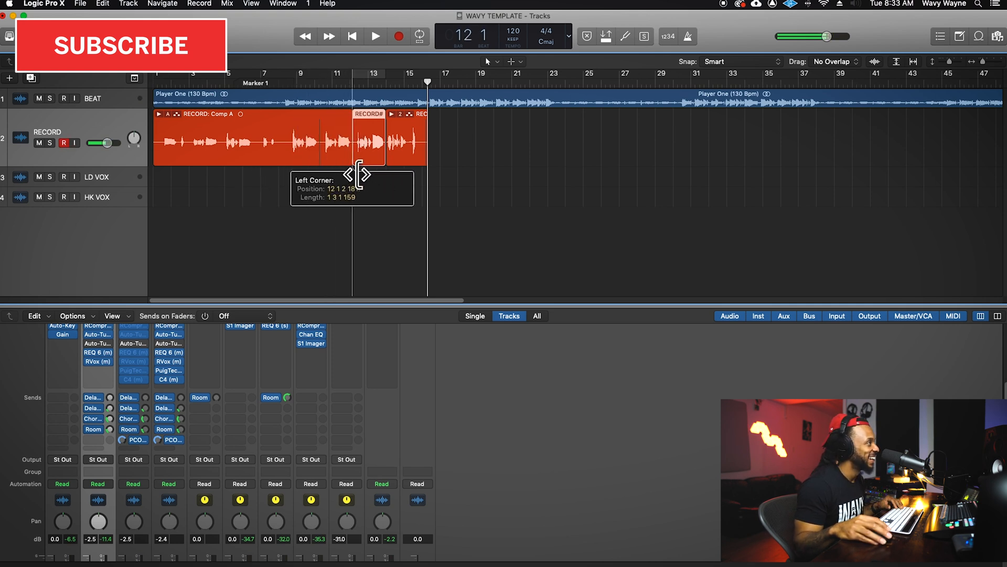